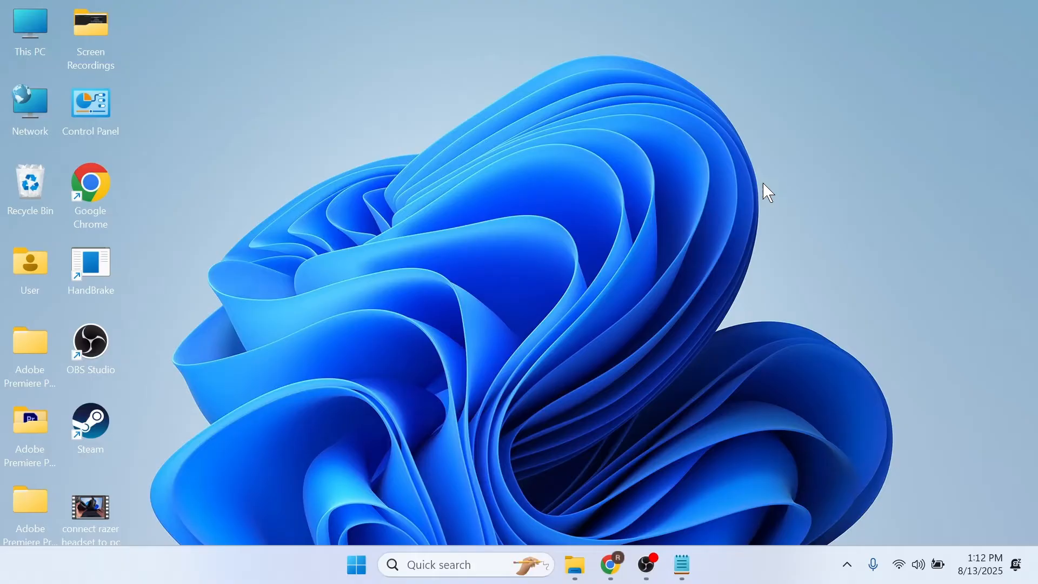
Step: Launch the Settings app by searching 'settings' from the Start menu
click(356, 565)
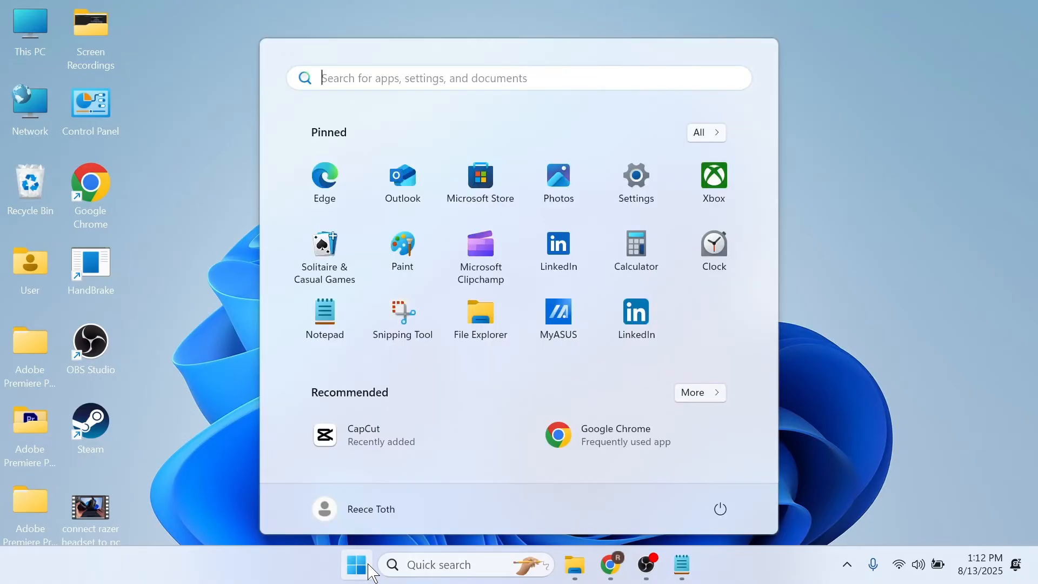
text(settings)
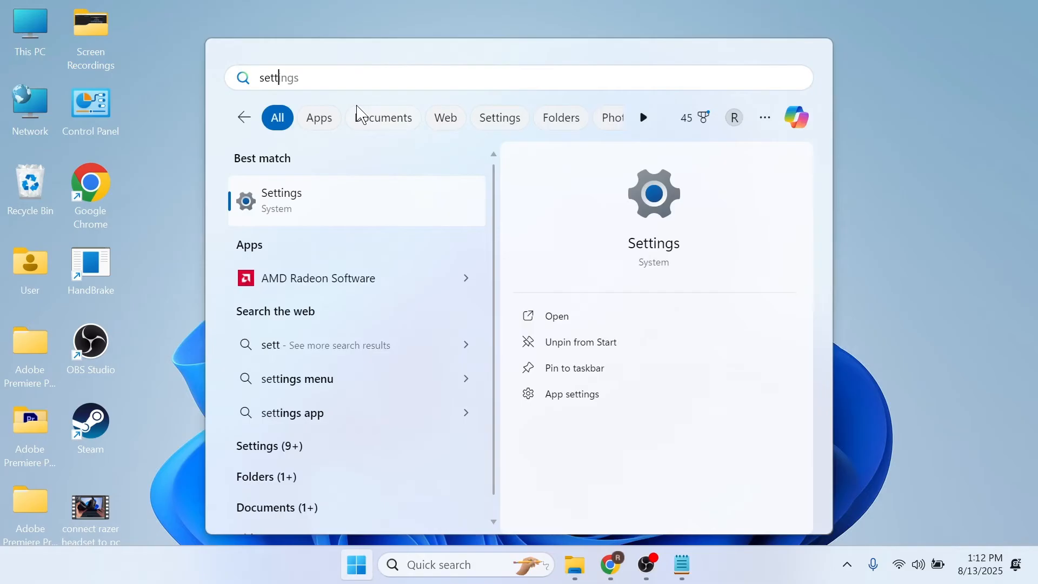
click(281, 202)
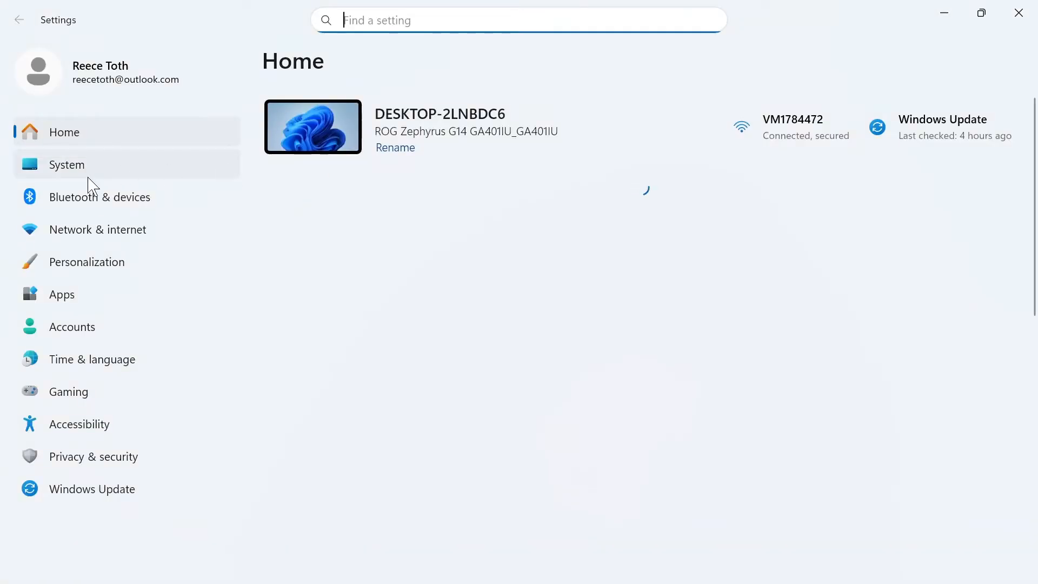
Step: Go to the Bluetooth & devices page from the Settings sidebar
click(99, 197)
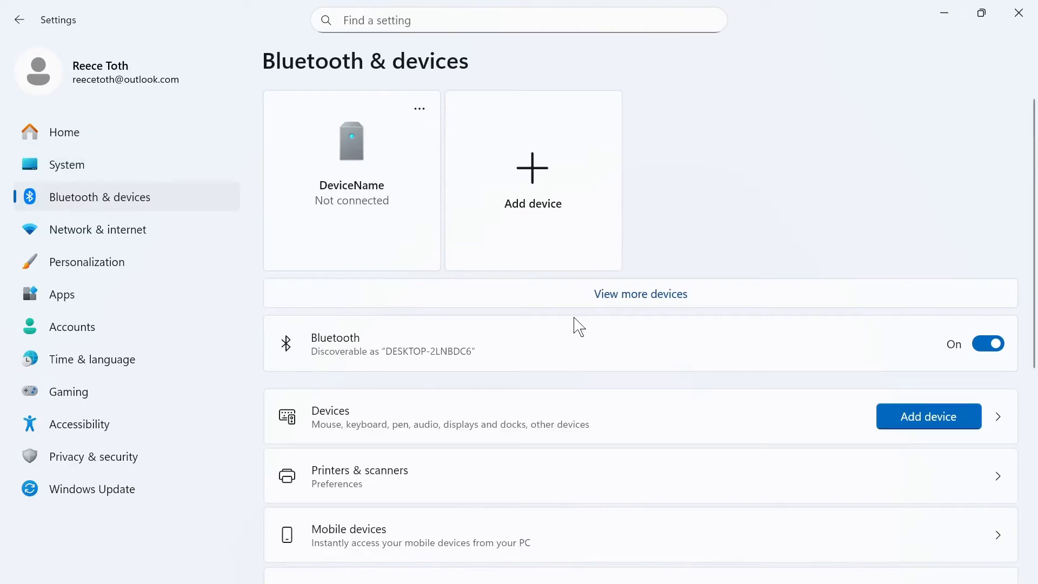
mouse_move(761, 114)
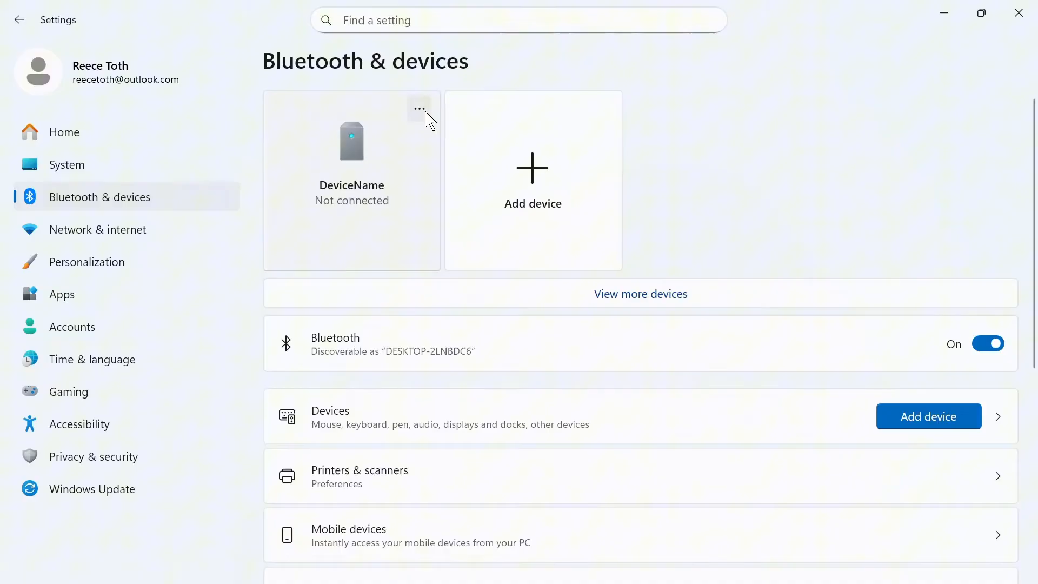
click(419, 108)
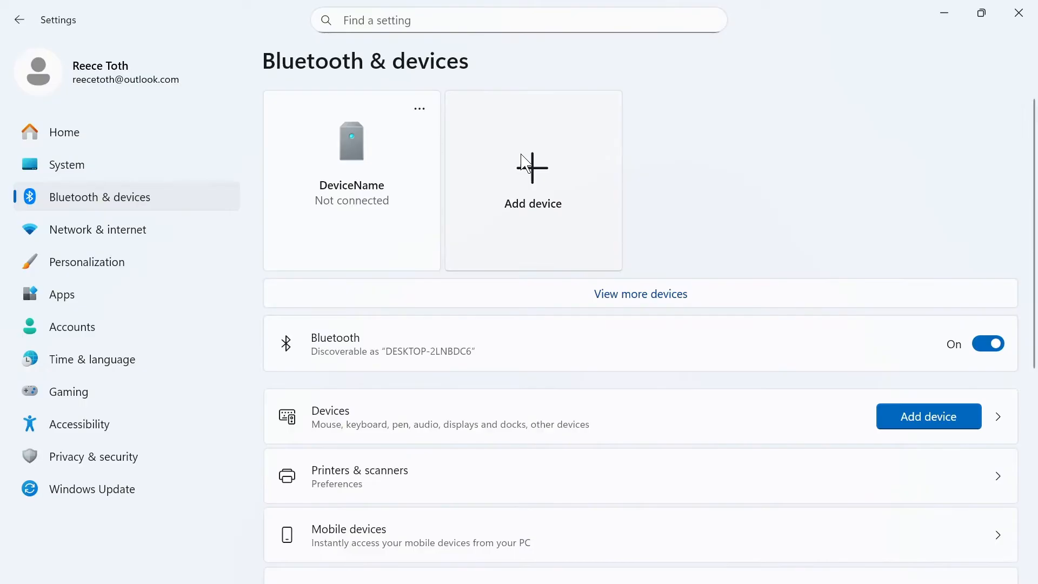
Step: Add a Bluetooth device and pair the Razer Barracuda Pro (BT) headset
click(532, 172)
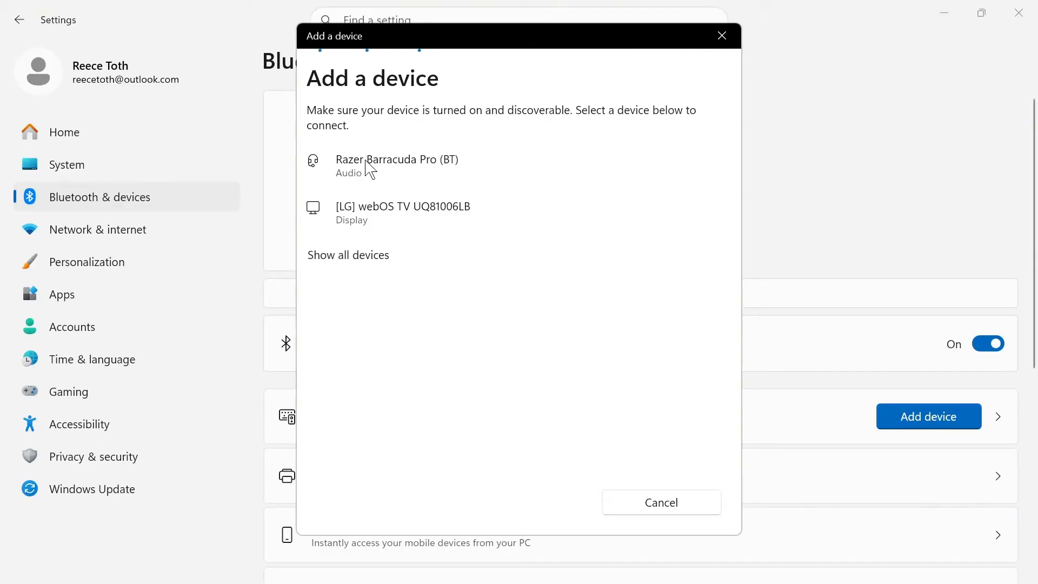
click(397, 165)
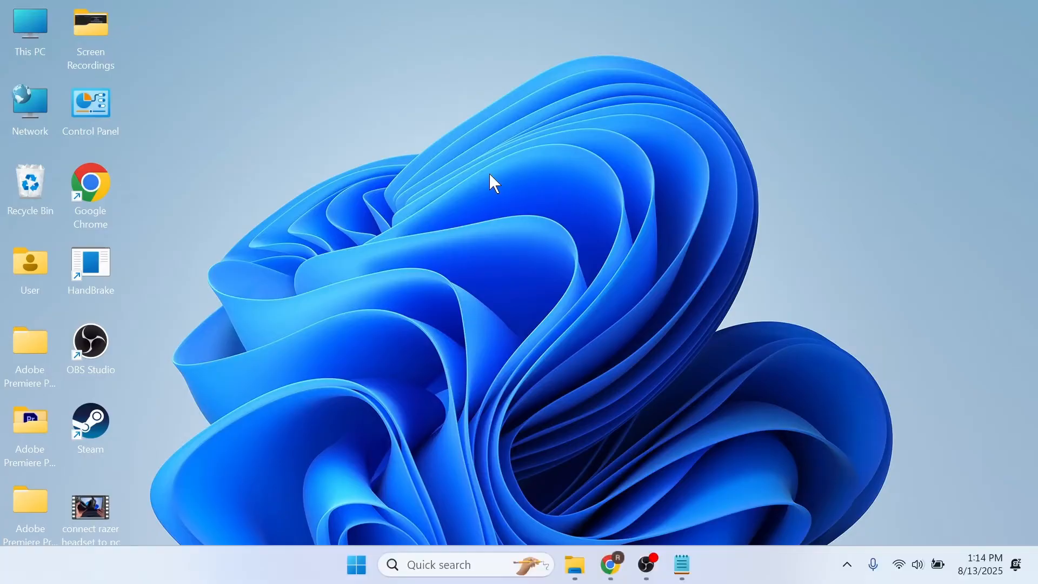
mouse_move(467, 192)
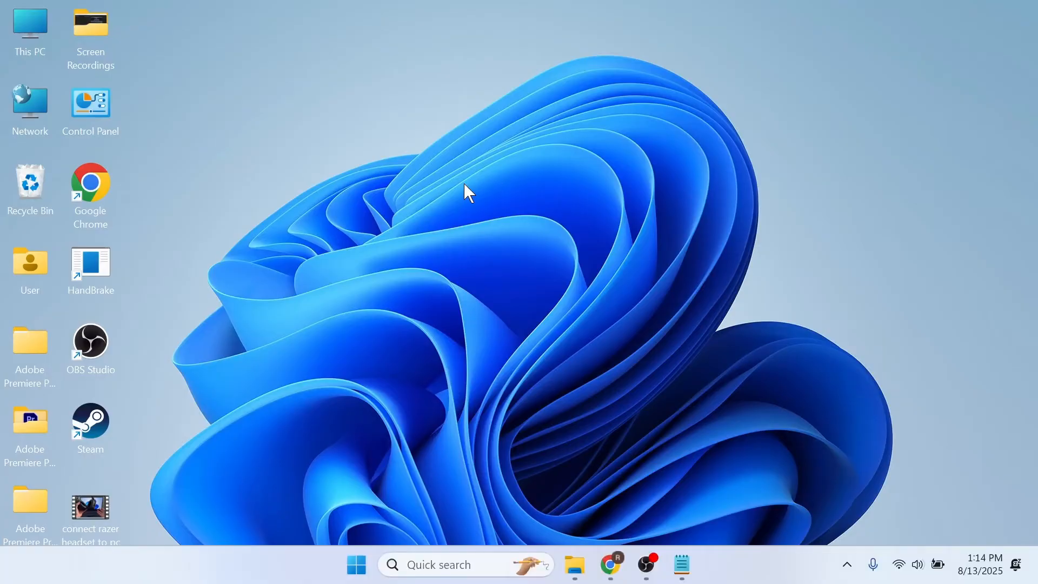
mouse_move(427, 318)
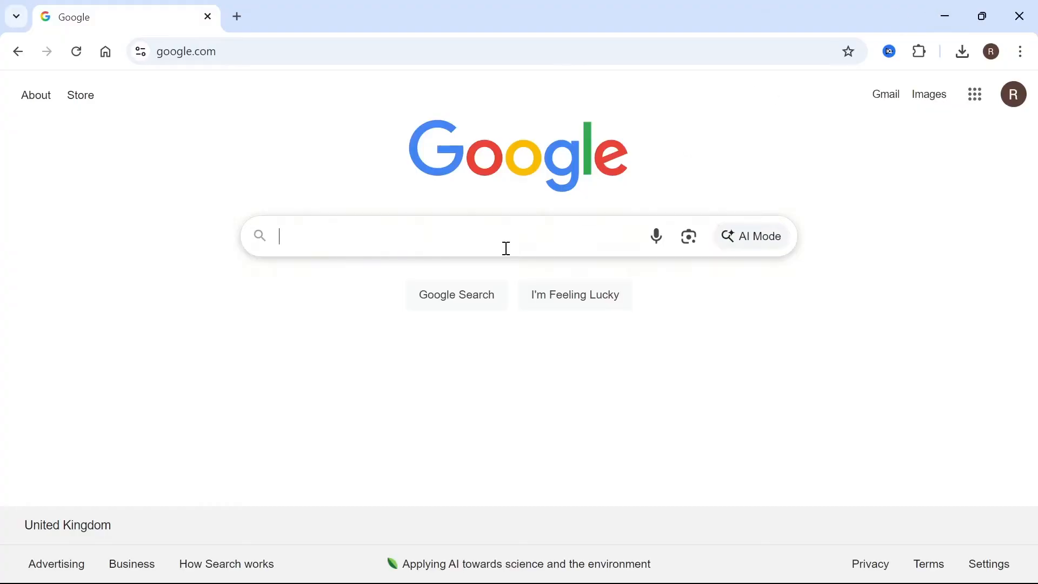
Step: Search 'razer synapse', download Razer Synapse for Windows and start the installer
text(razer syn)
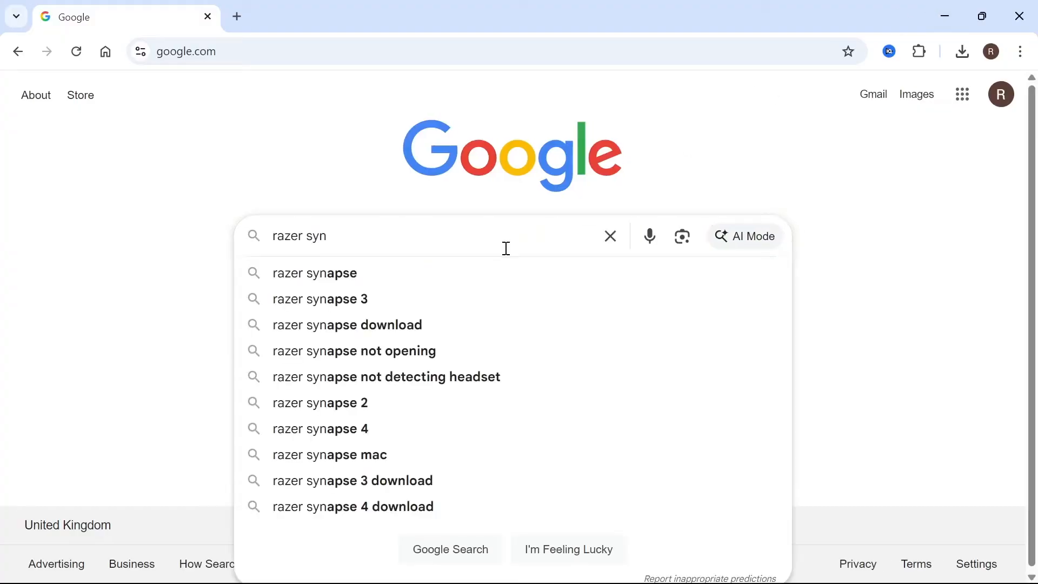
click(347, 324)
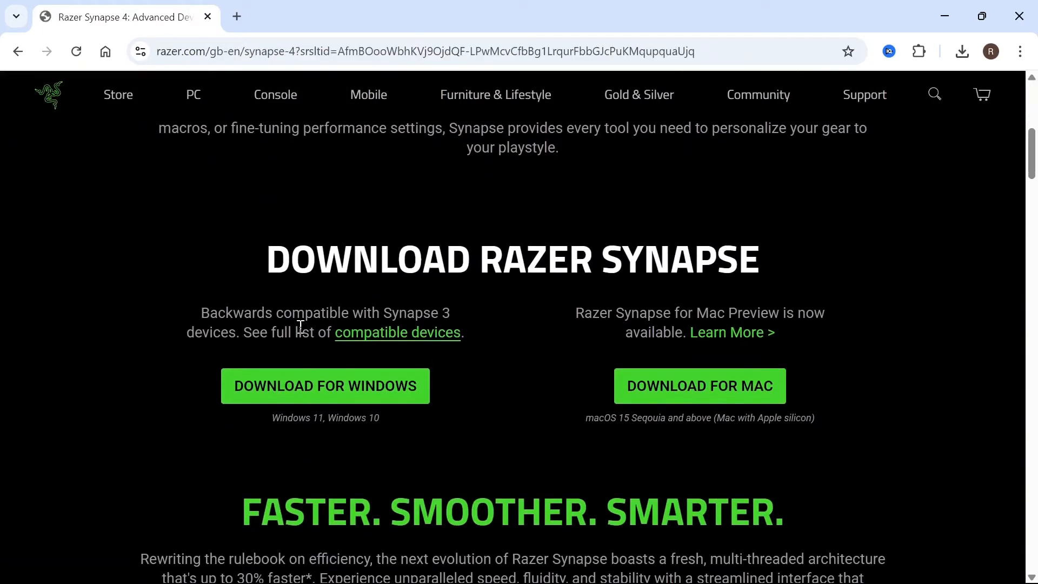
click(325, 385)
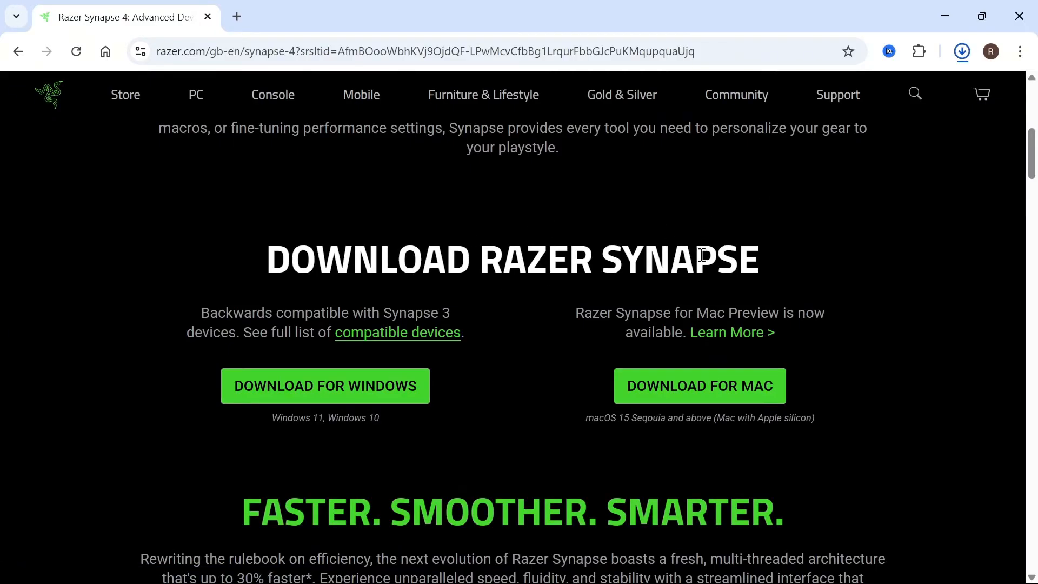
click(960, 52)
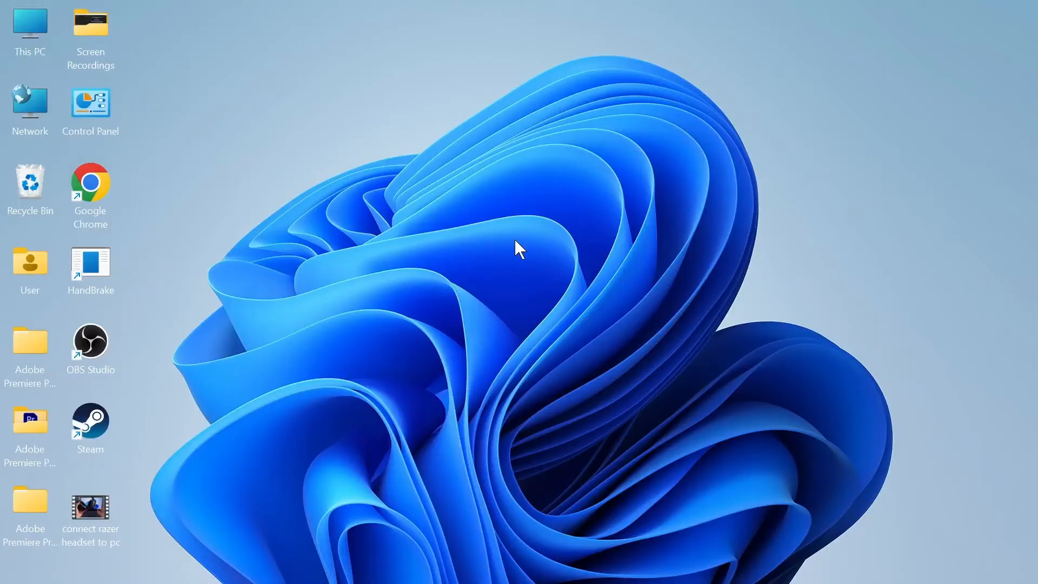
Step: Run the installer, install Razer Synapse 4, skip Razer Cortex, and launch Synapse
double_click(90, 505)
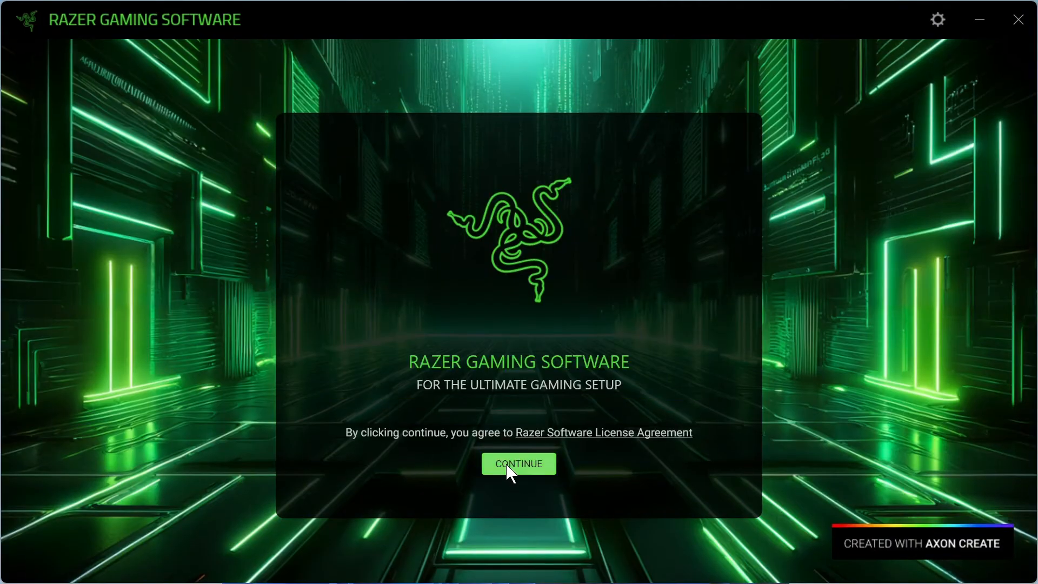
click(518, 464)
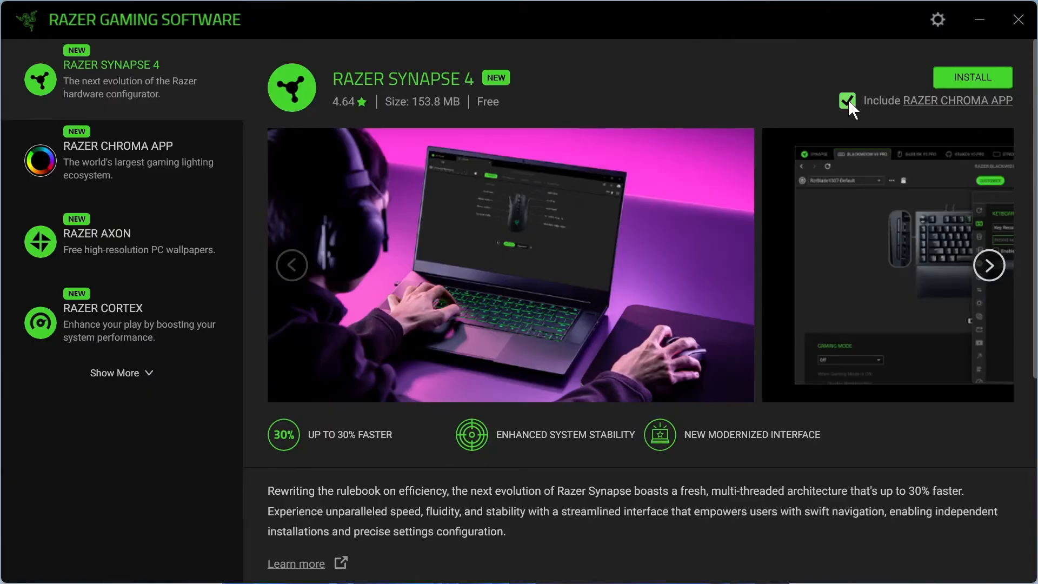
click(847, 101)
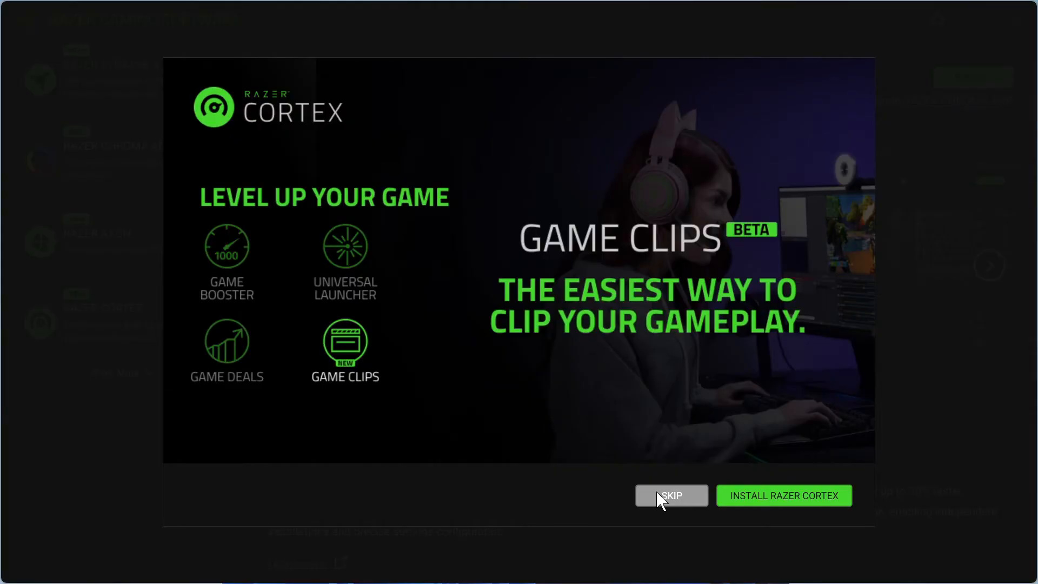
click(671, 495)
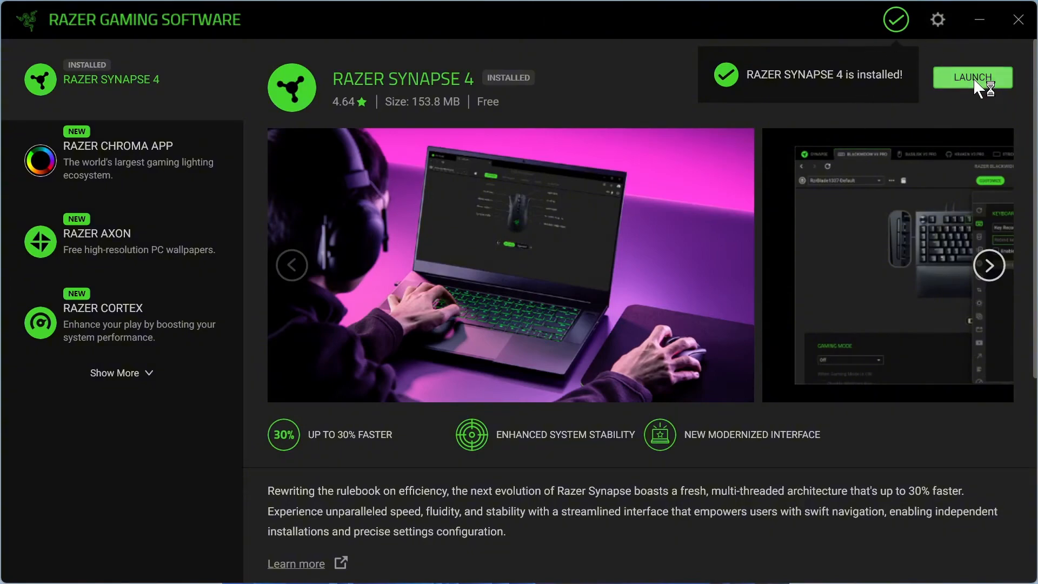
click(972, 78)
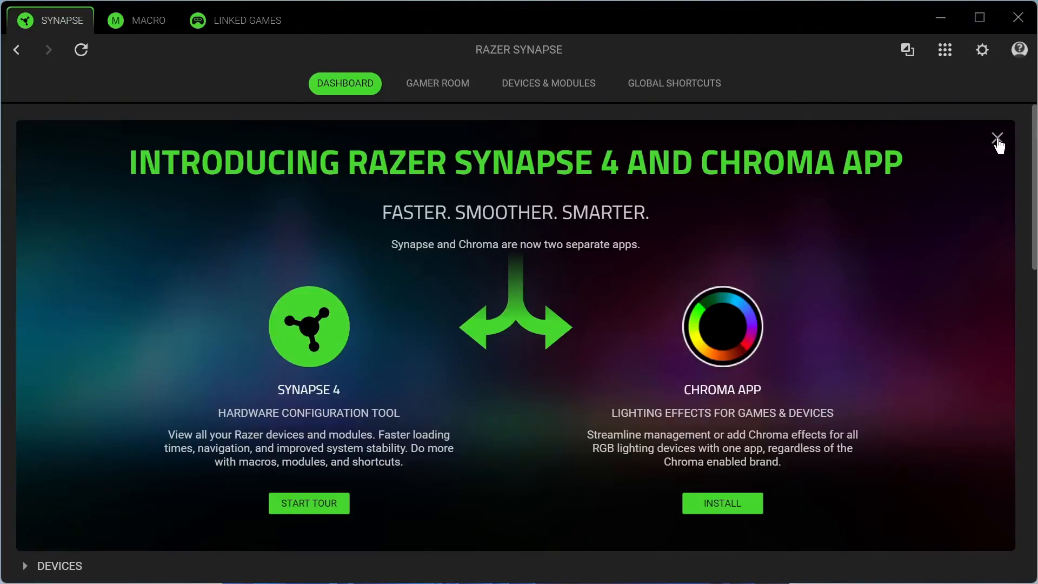
Step: Dismiss the Synapse 4 and Chroma introduction panel
click(998, 141)
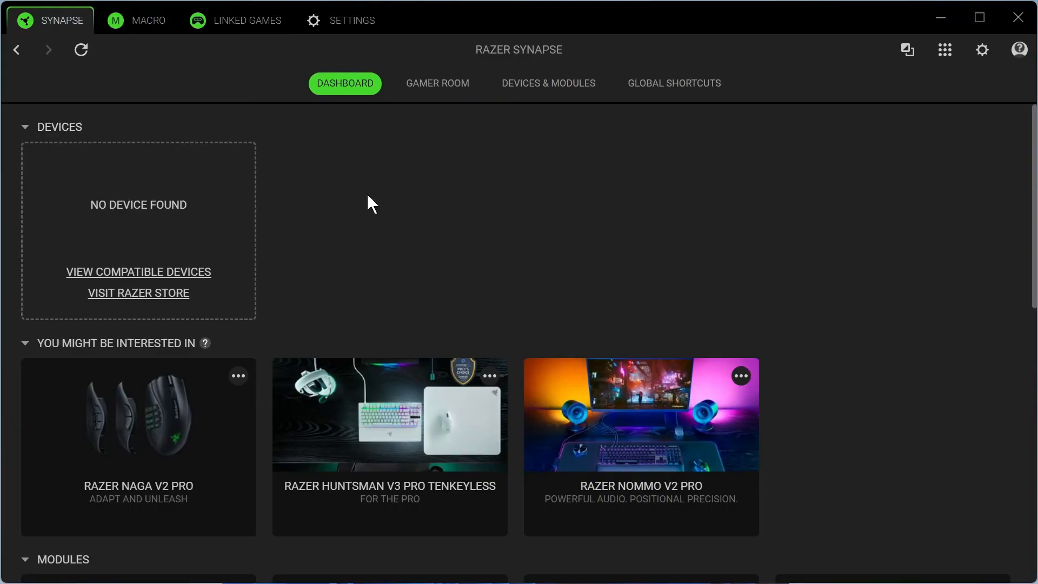
mouse_move(120, 175)
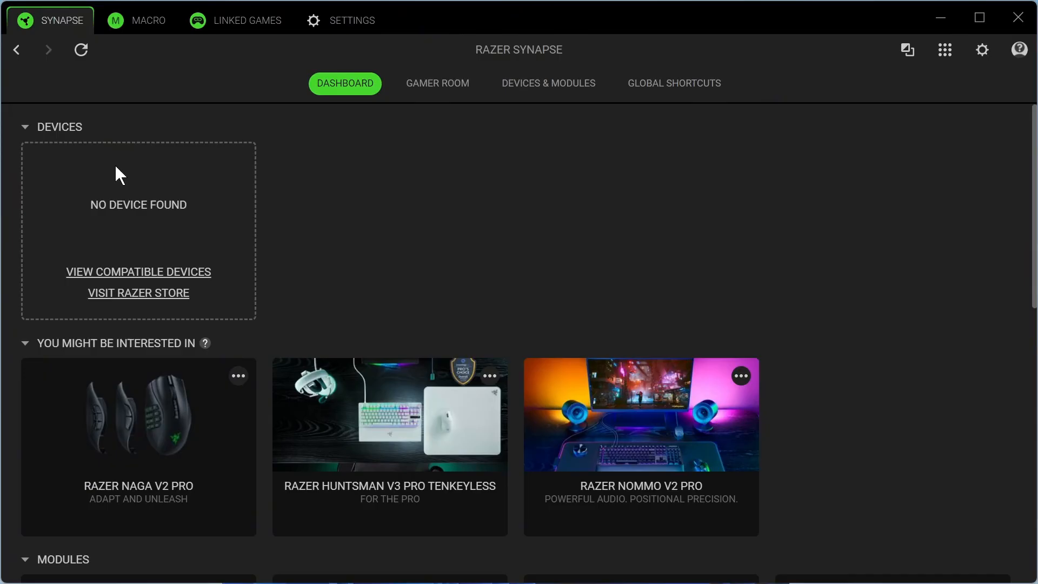
mouse_move(125, 193)
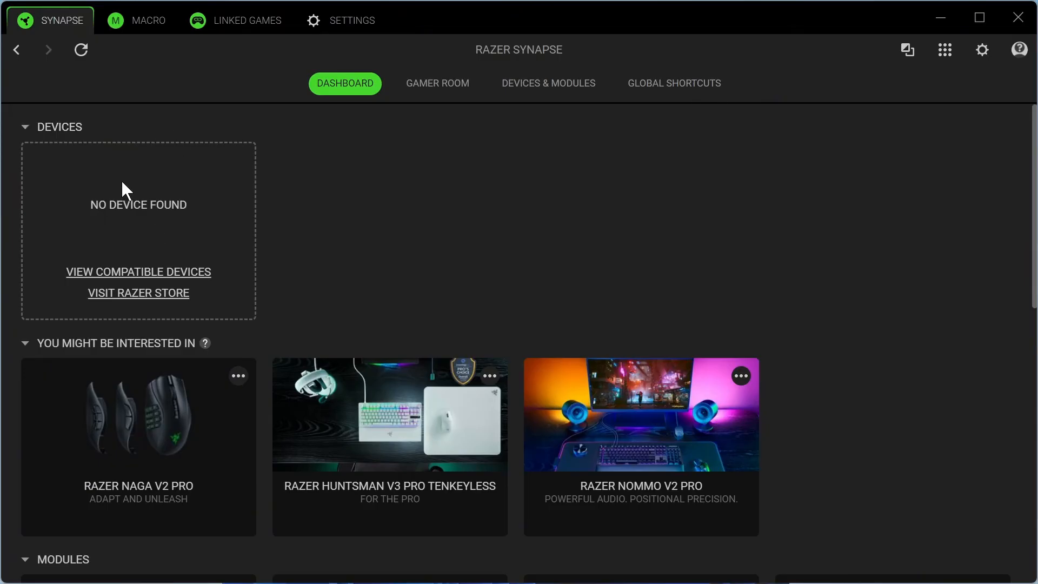
mouse_move(199, 185)
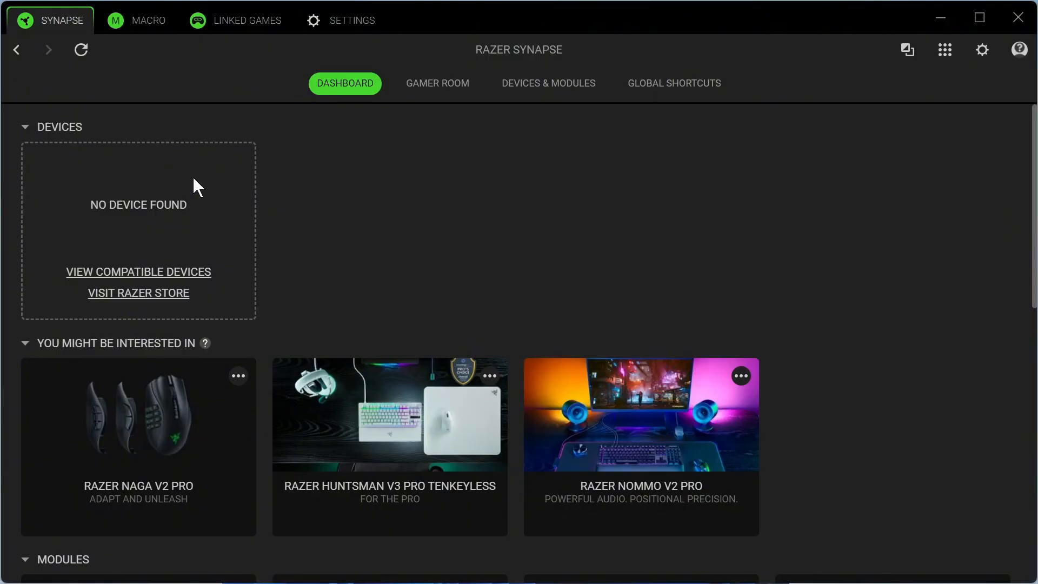
mouse_move(229, 202)
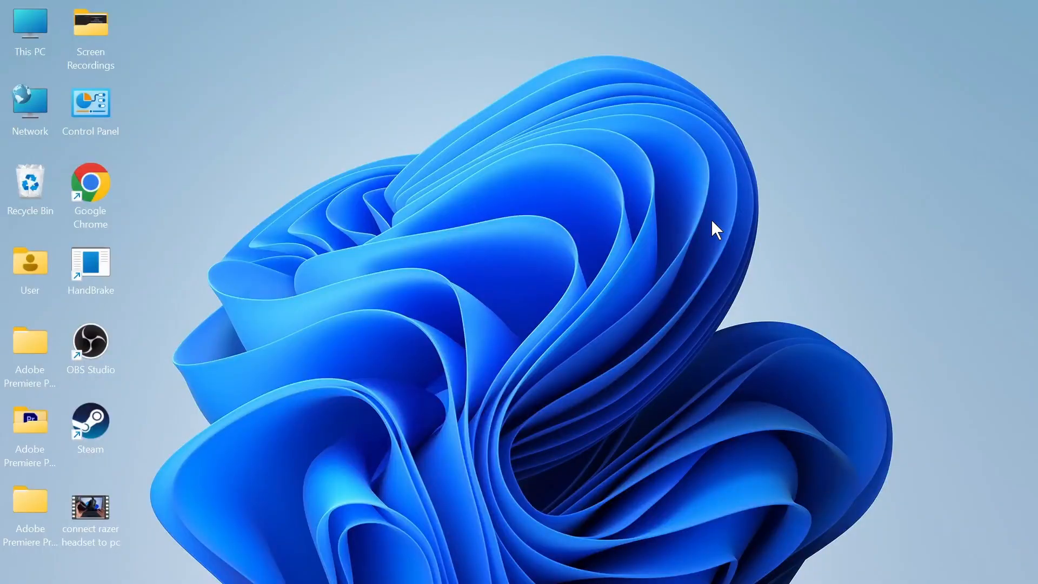
mouse_move(639, 268)
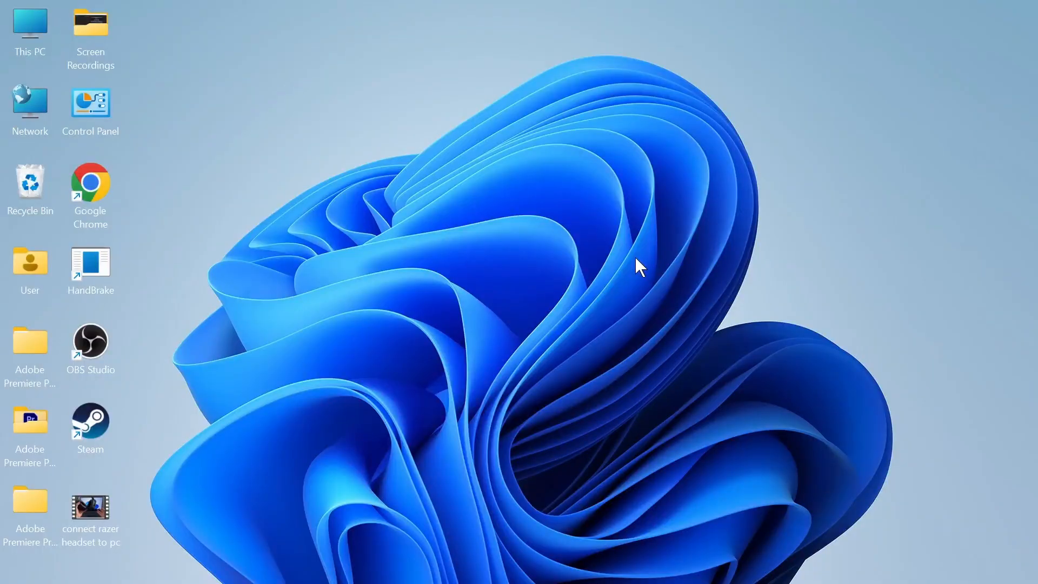
mouse_move(742, 334)
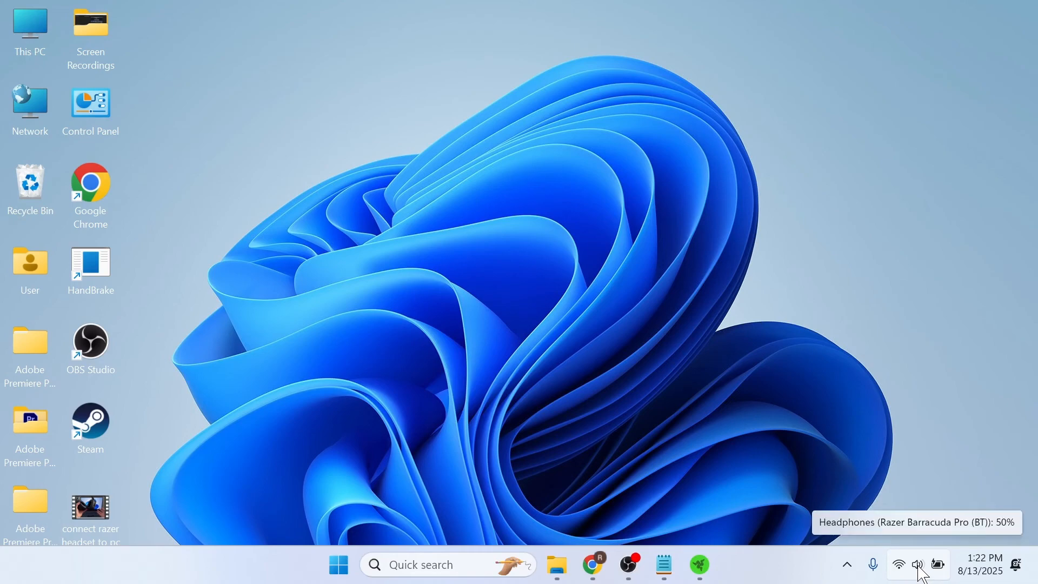
Step: Reach Sound settings from the taskbar volume icon and scroll to the Advanced section
right_click(918, 565)
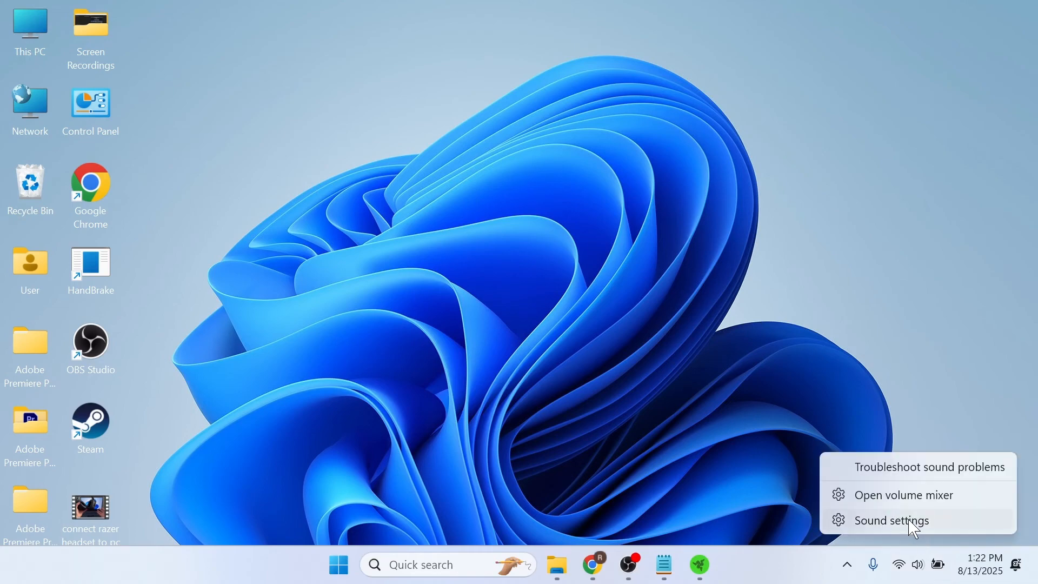
click(893, 521)
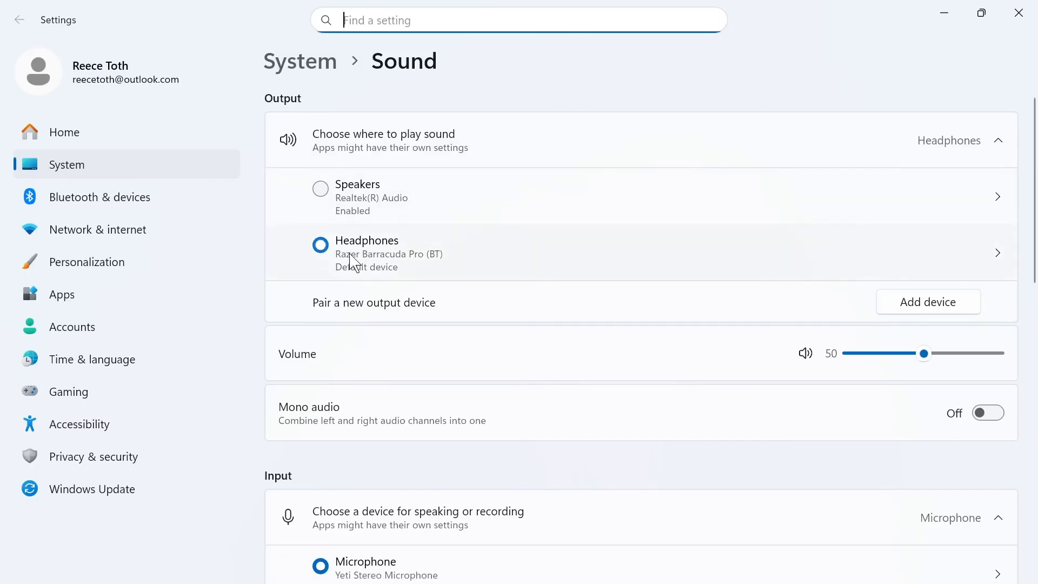
mouse_move(375, 258)
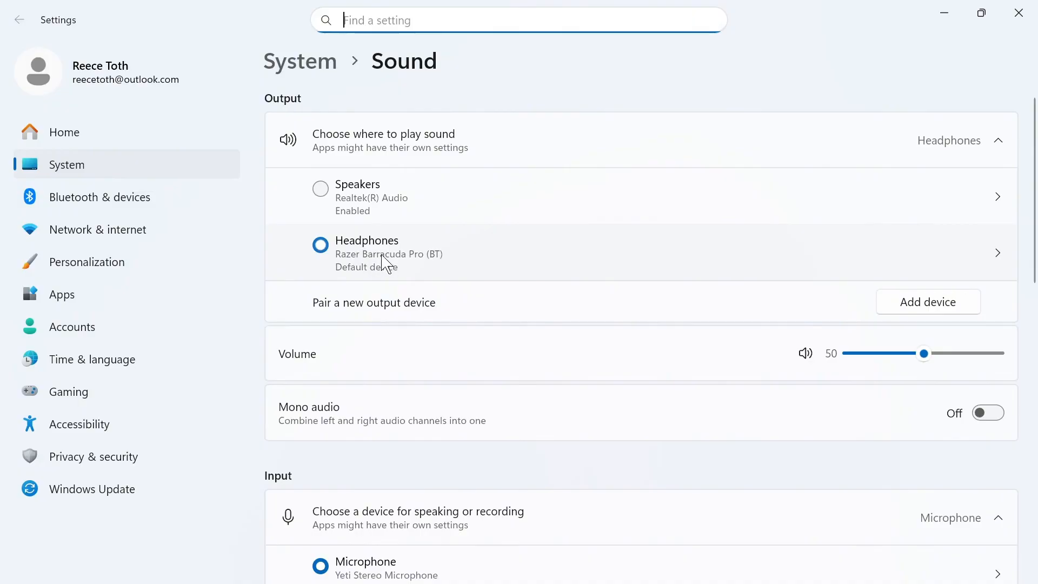
scroll(down, 3)
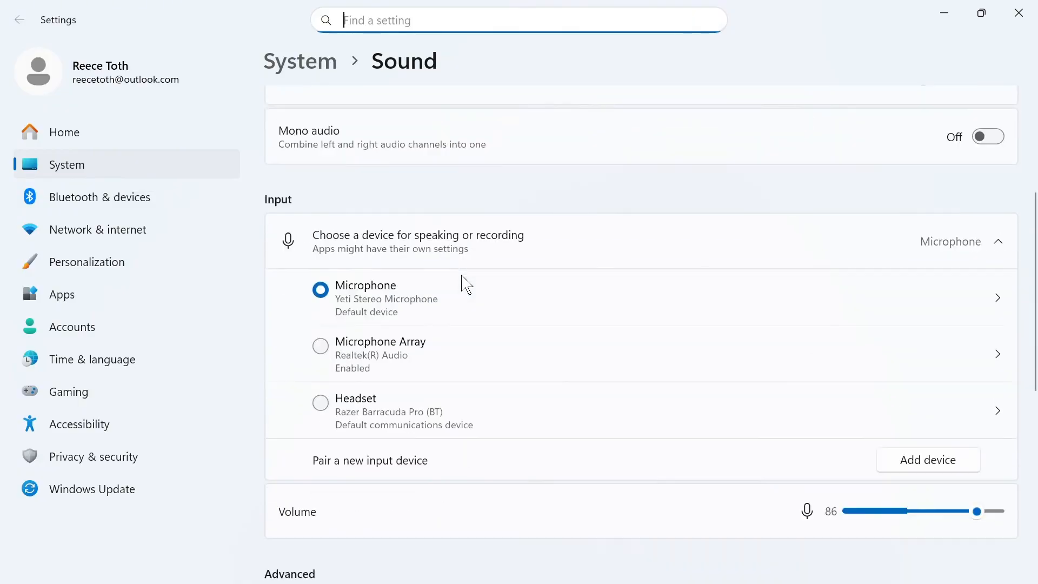
scroll(down, 3)
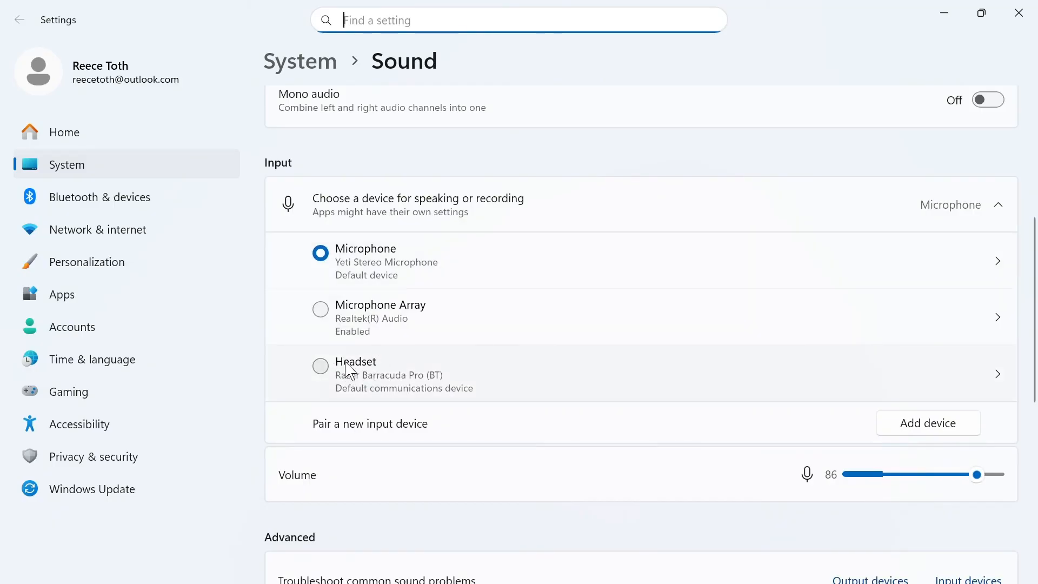
scroll(down, 3)
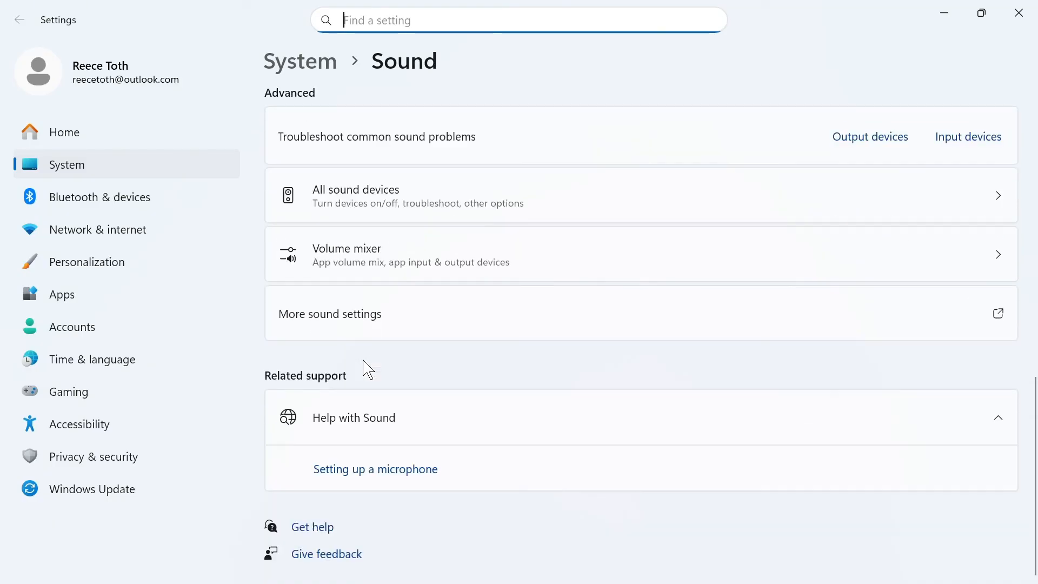
mouse_move(346, 331)
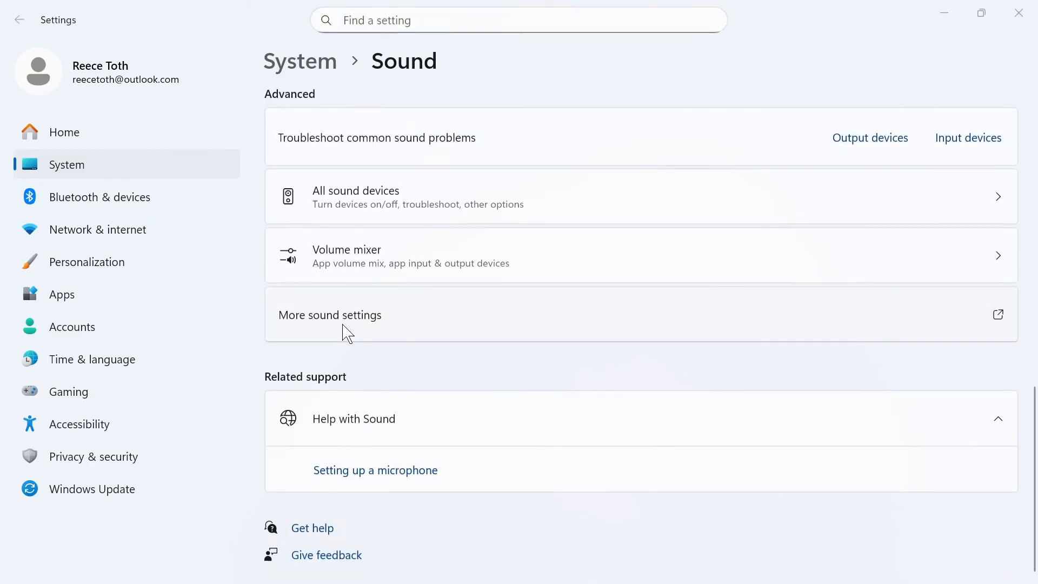
Step: Review Playback and Recording devices in More sound settings, then confirm with OK
click(330, 314)
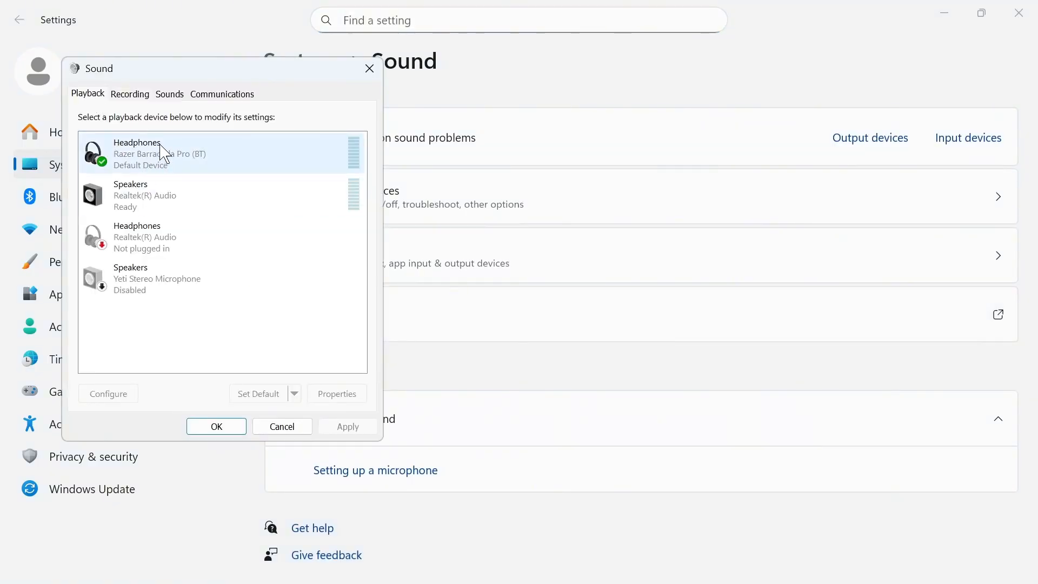
mouse_move(153, 167)
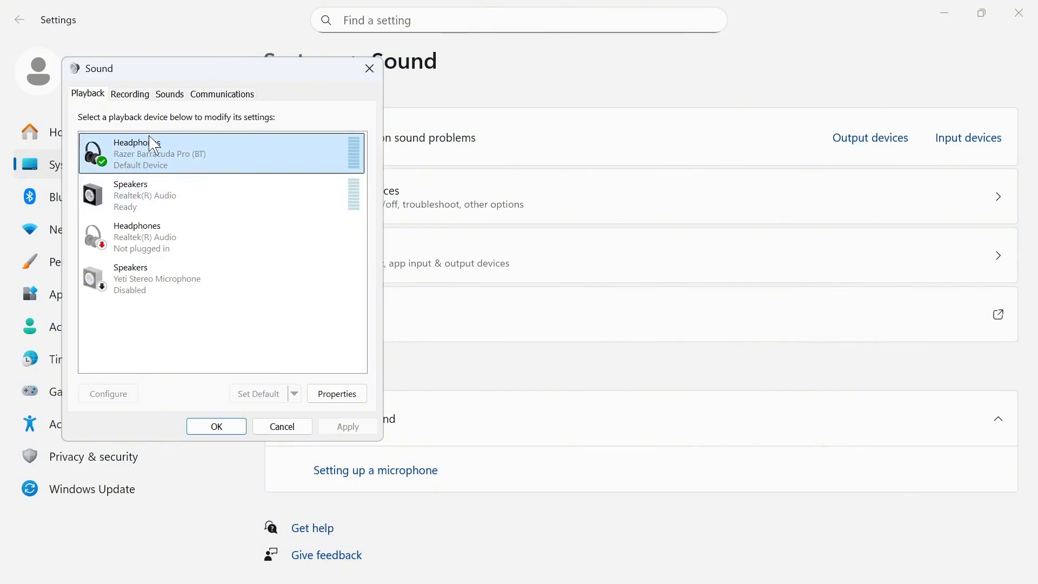
mouse_move(246, 402)
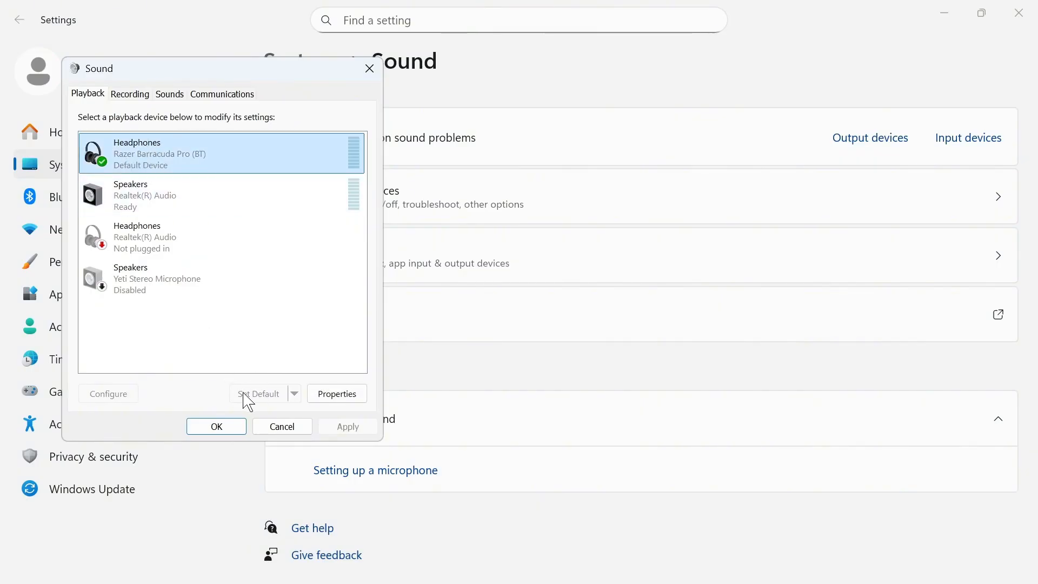
click(130, 94)
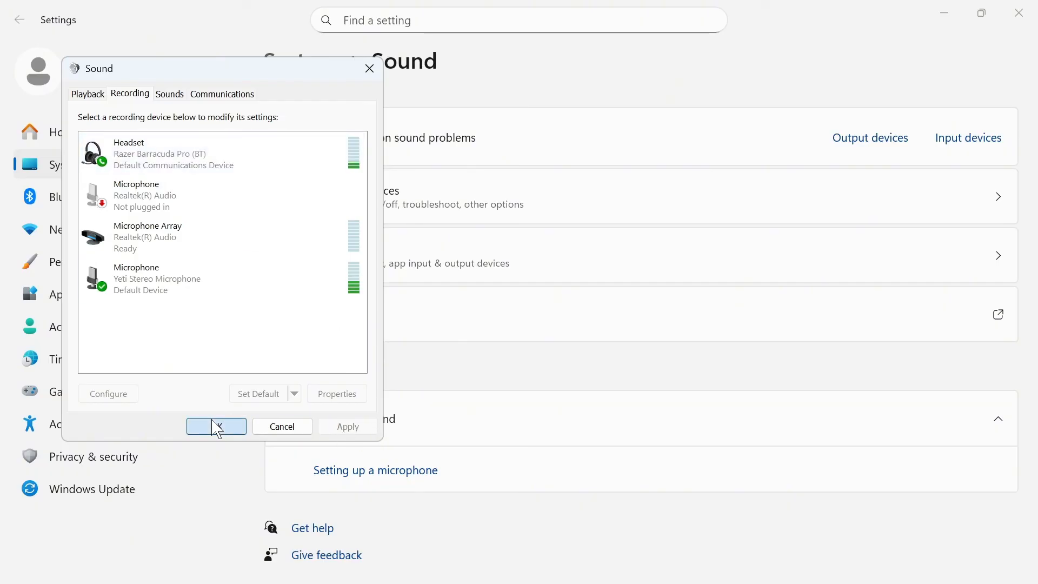
click(216, 426)
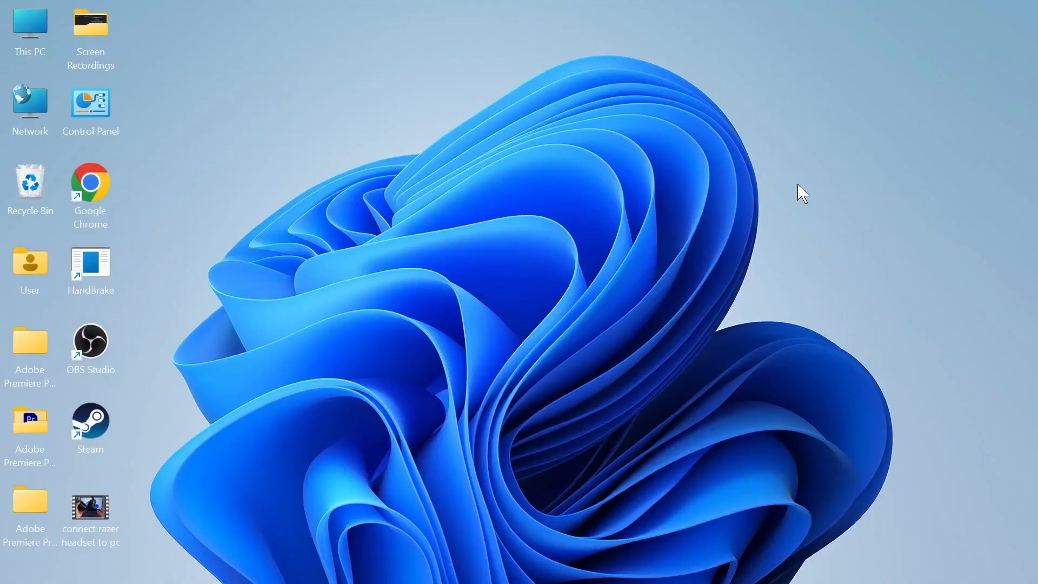